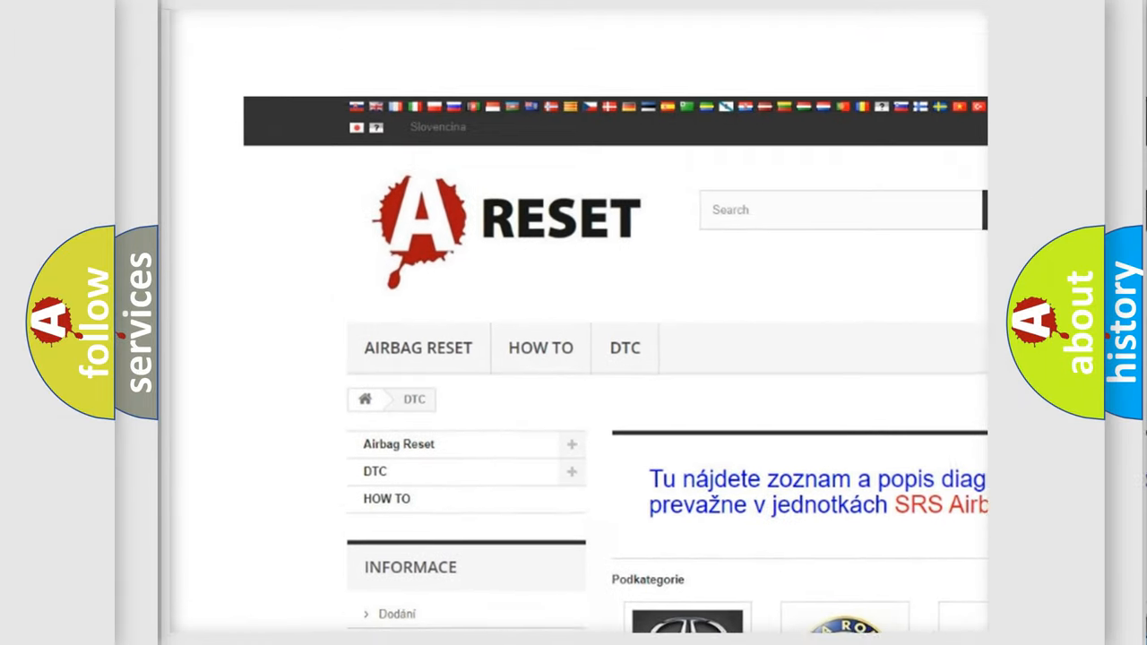
Navigate from the DTC category grid into the FIAT DTC page and browse its code list
scroll("down", 3)
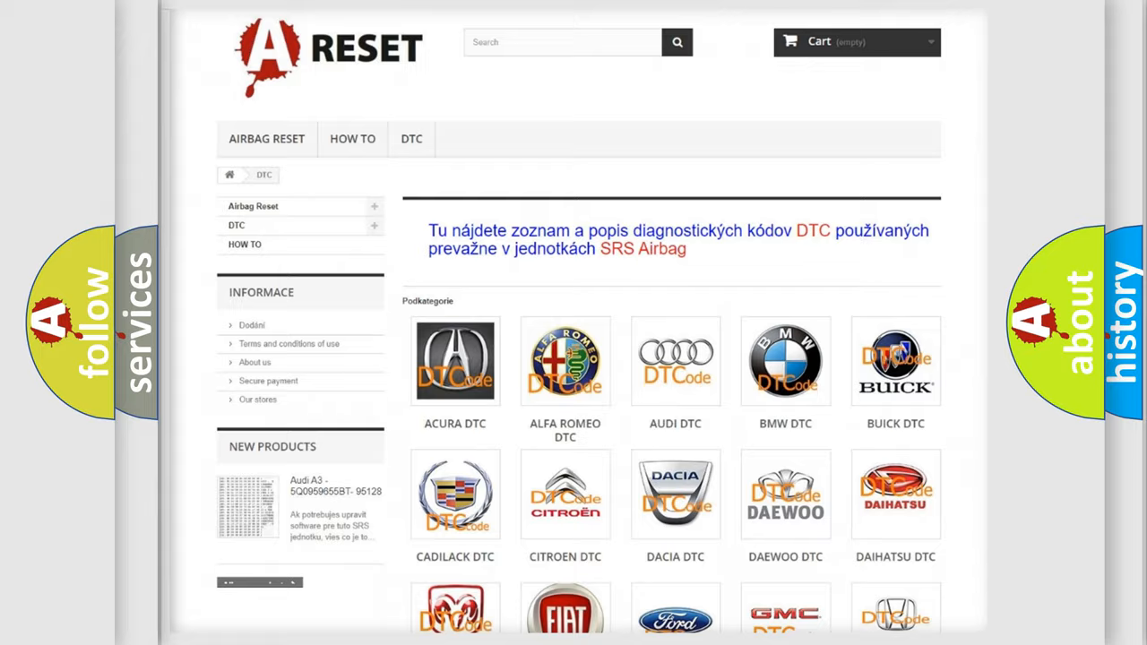
scroll("down", 3)
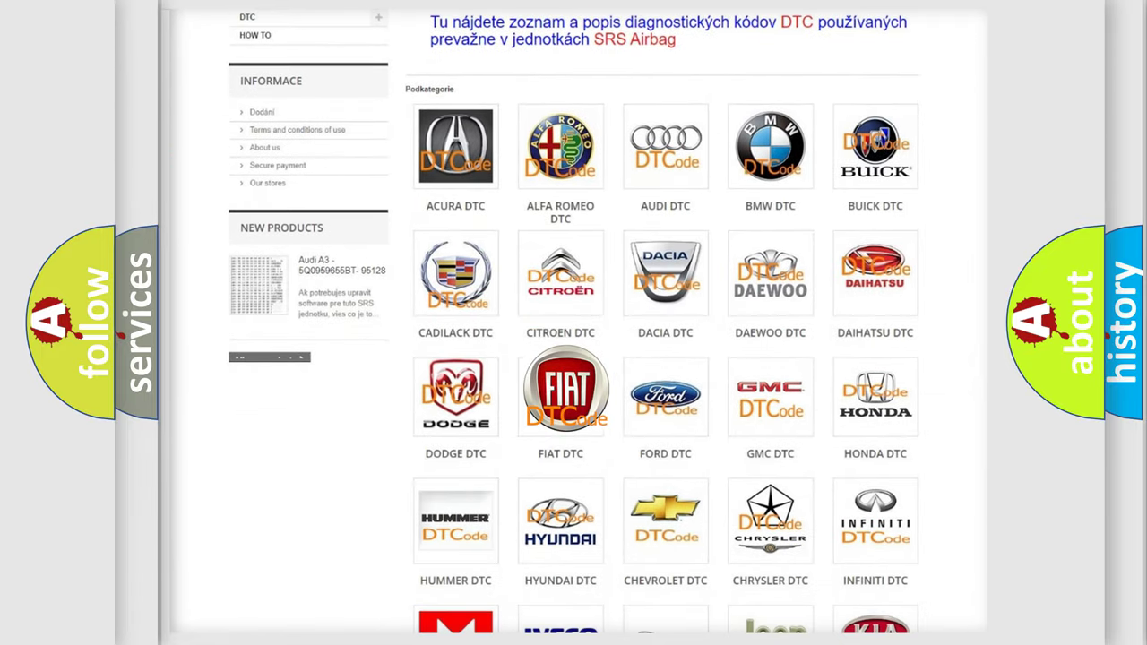
left_click(560, 395)
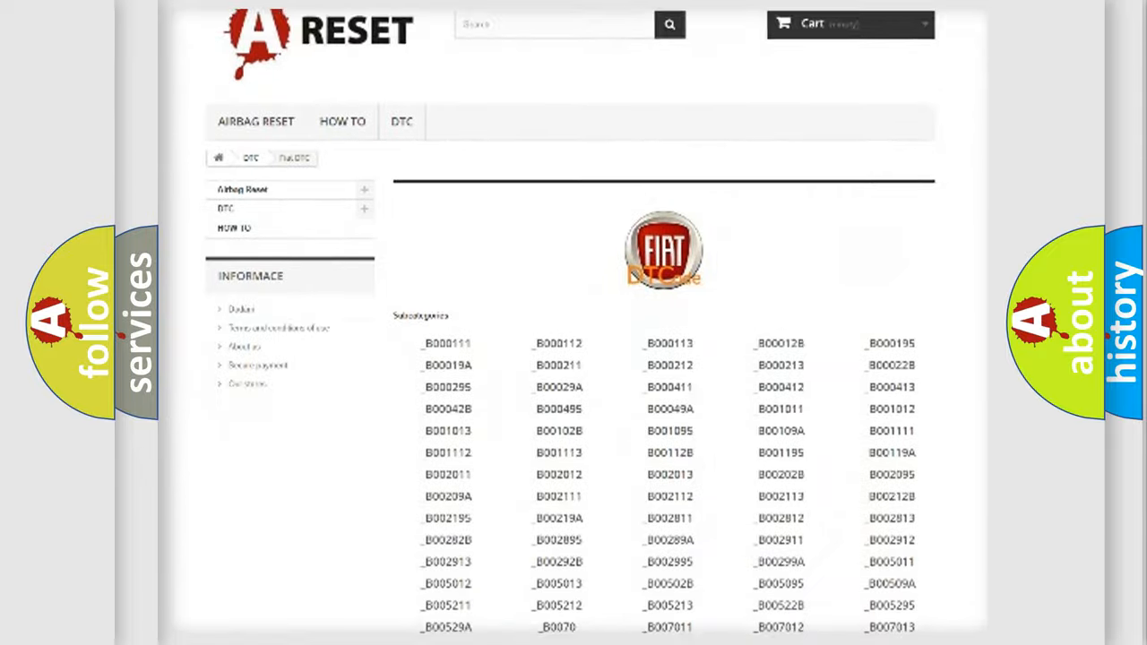
scroll("down", 3)
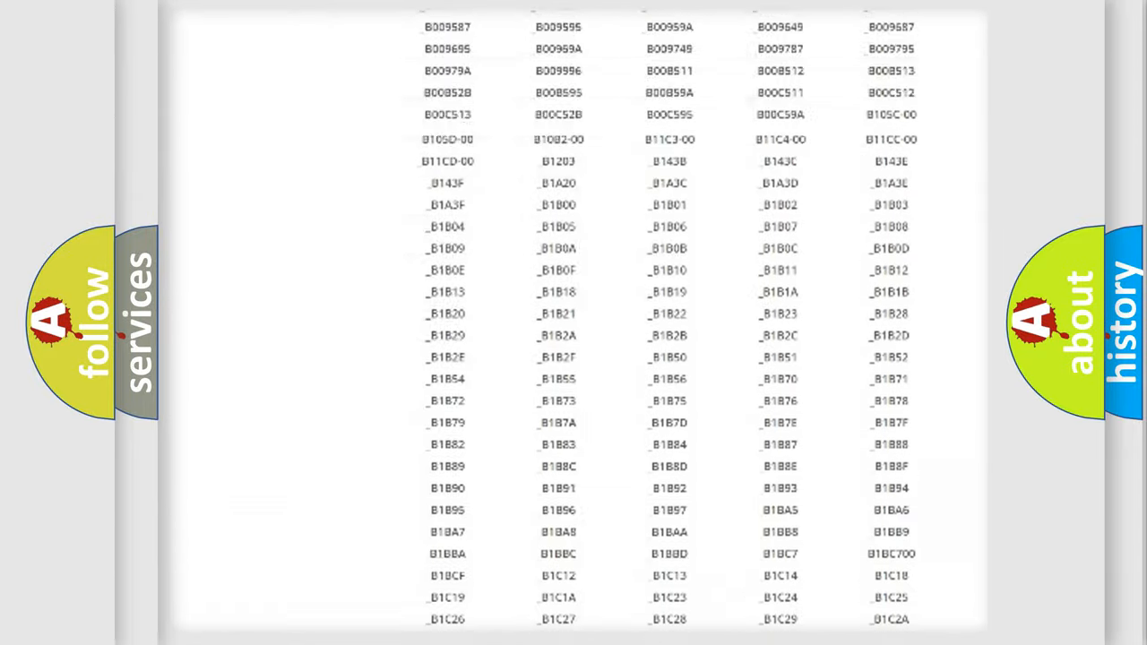
scroll("up", 3)
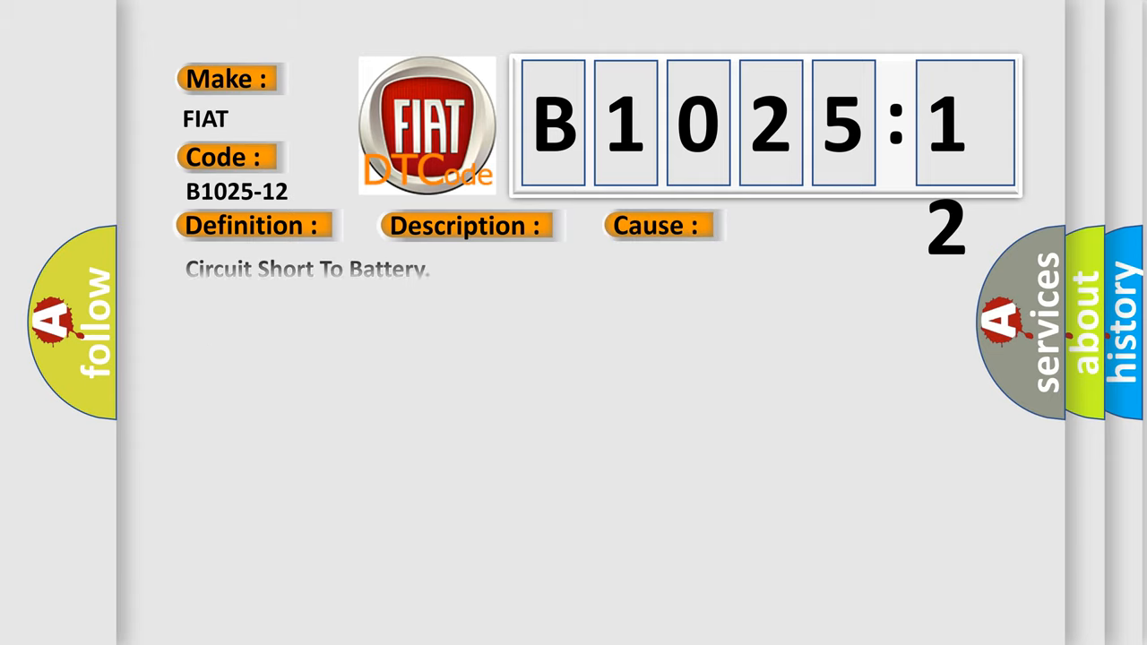
Reveal the B1025-12 explanation: control module measures battery-positive potential beyond a specified time
left_click(466, 225)
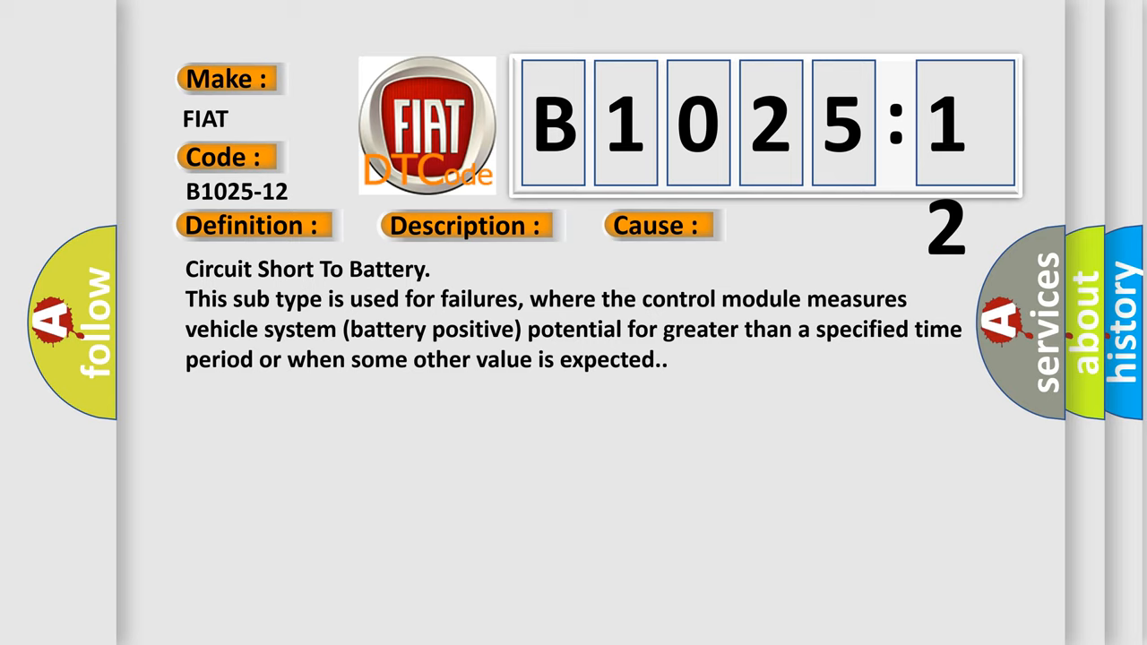